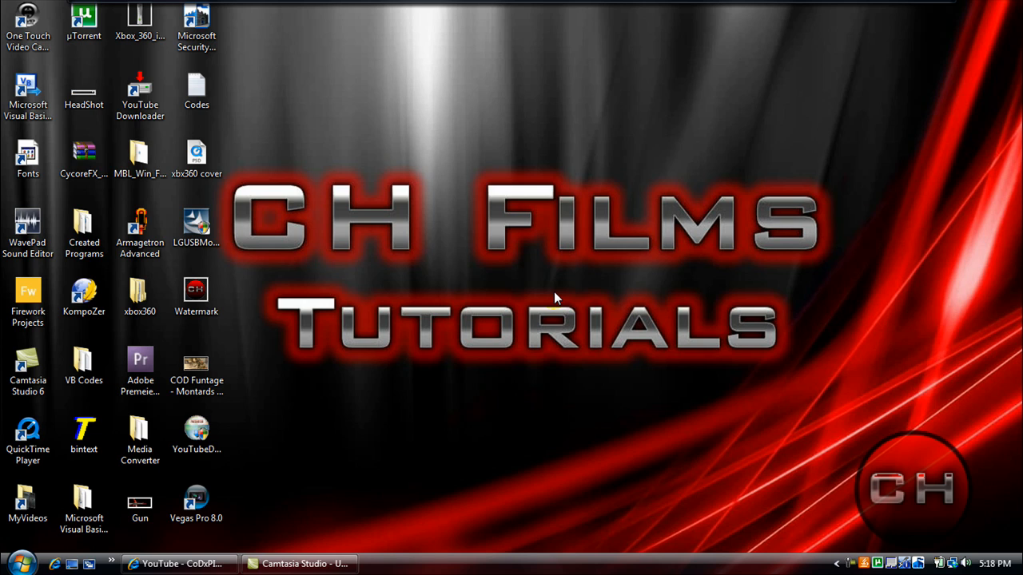
mouse_move(596, 6)
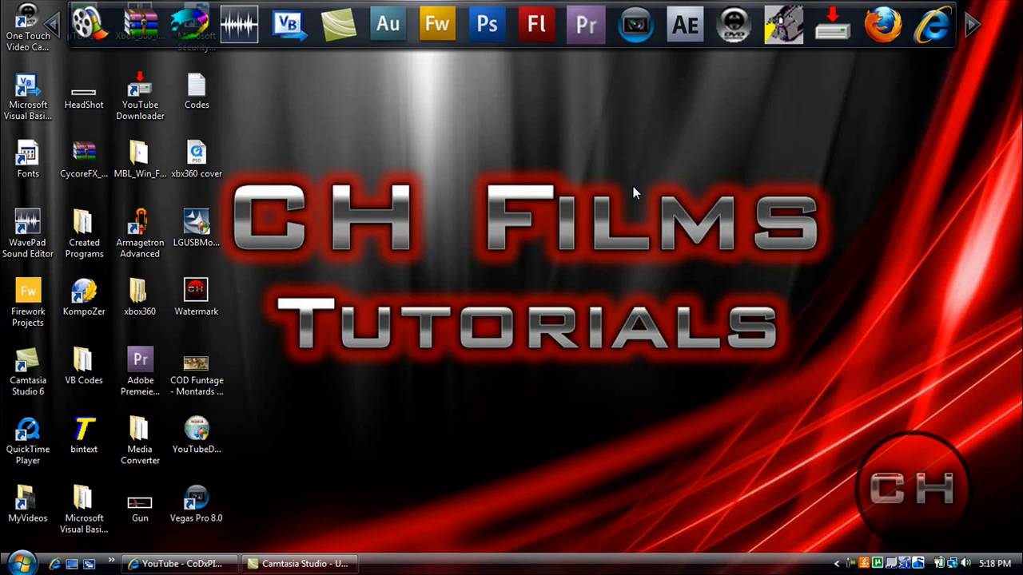
Launch After Effects CS4 from the dock and dismiss the AfterFX.exe file-not-found error
click(684, 24)
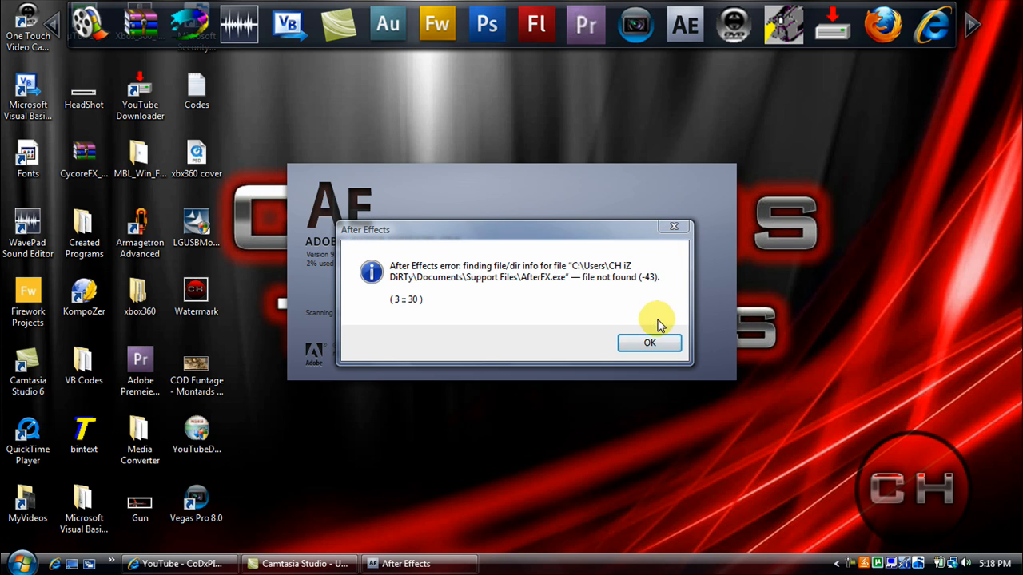
click(649, 342)
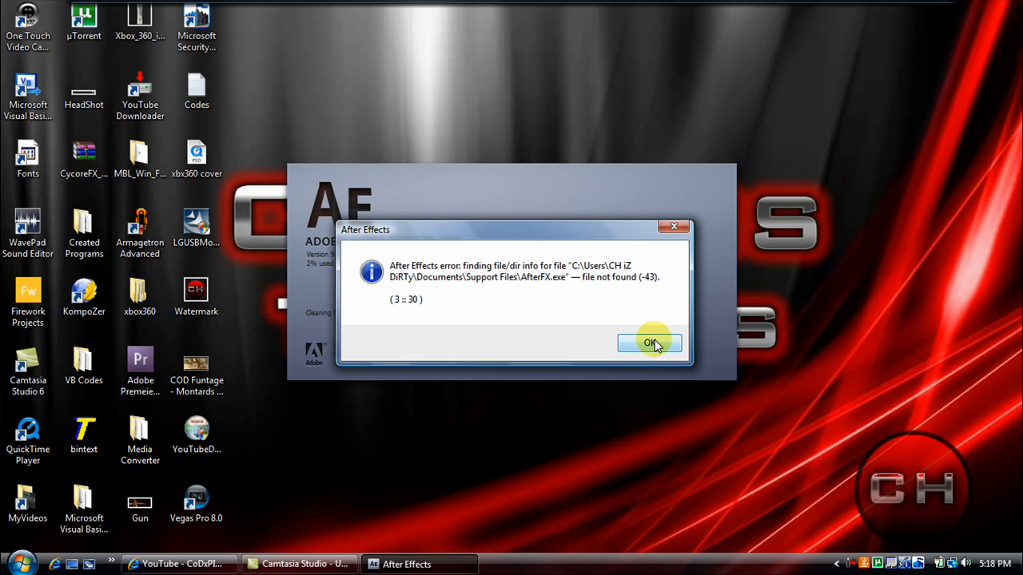
click(650, 343)
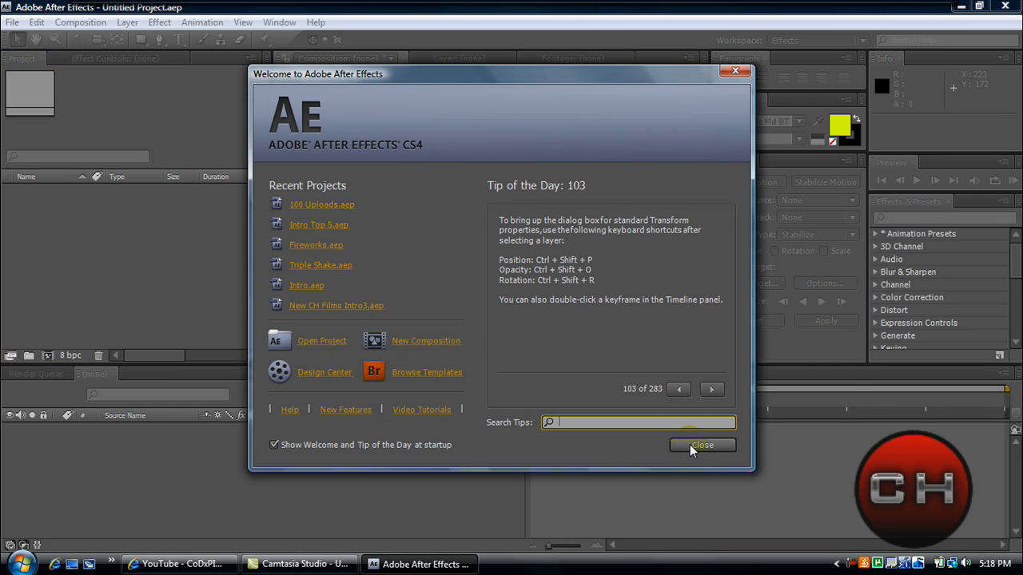
Dismiss the welcome screen, scroll through the 100 Uploads layers, and stop the preview
click(322, 204)
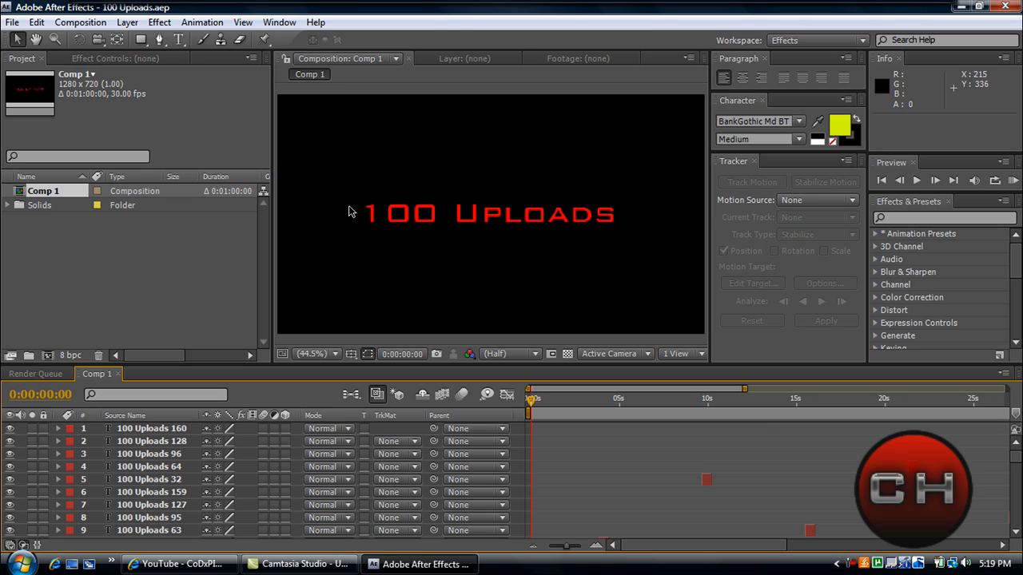
mouse_move(179, 429)
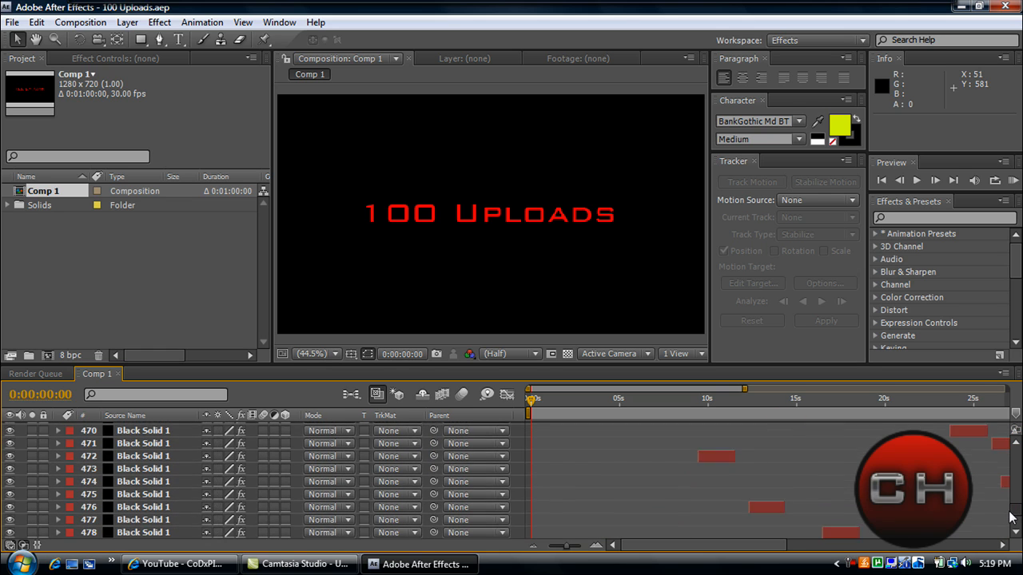
scroll(down, 3)
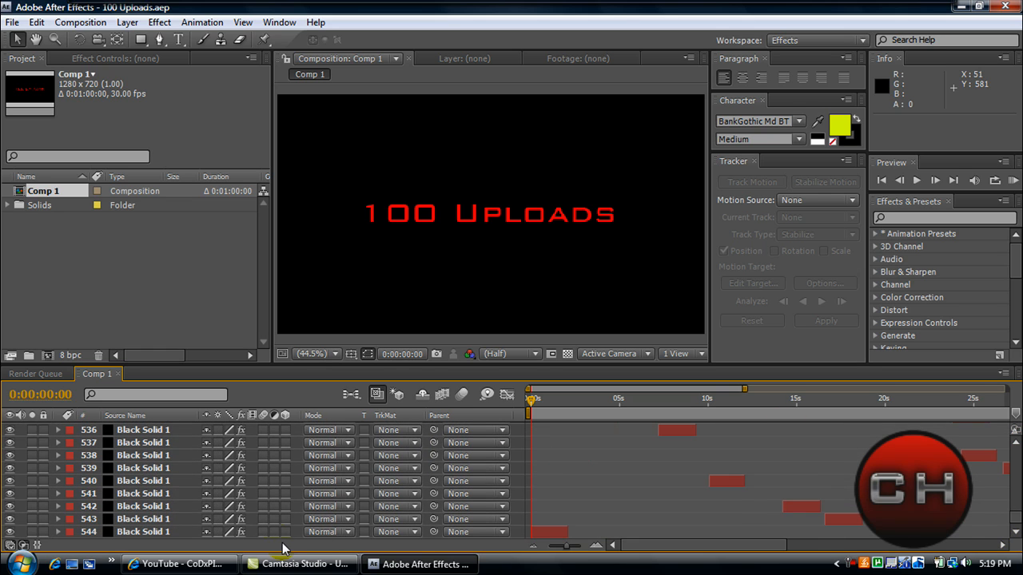
mouse_move(224, 550)
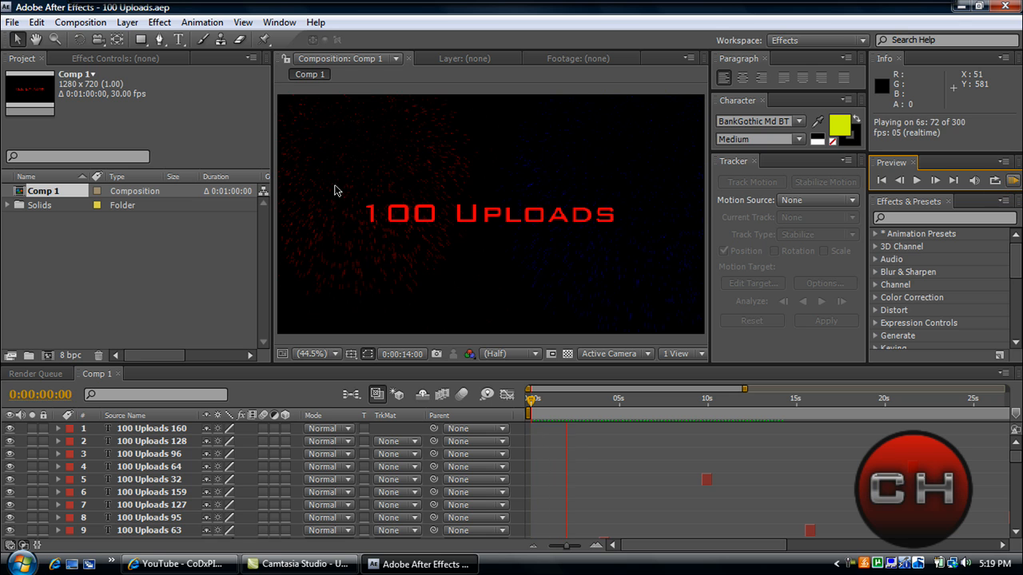
click(916, 180)
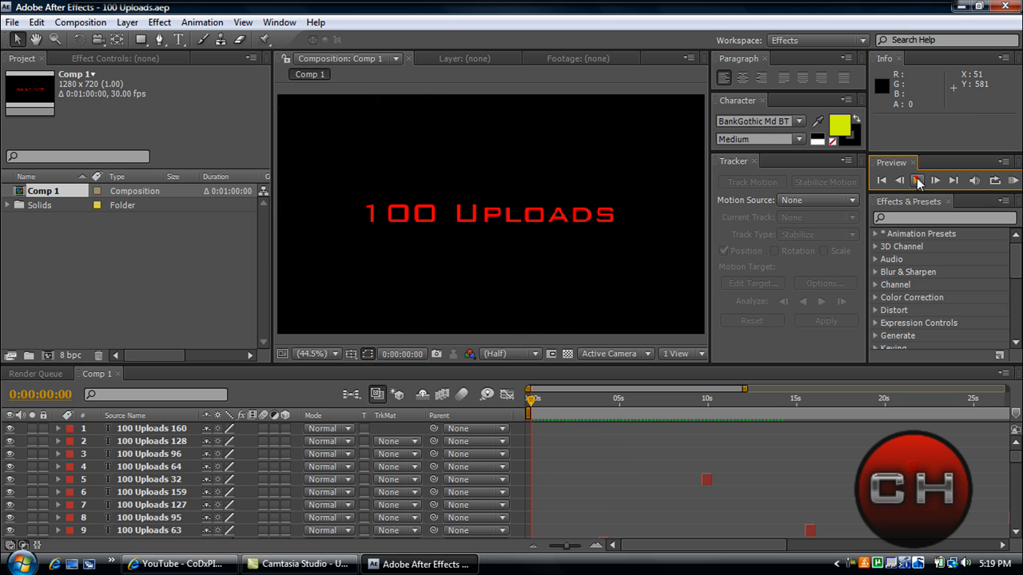
click(12, 22)
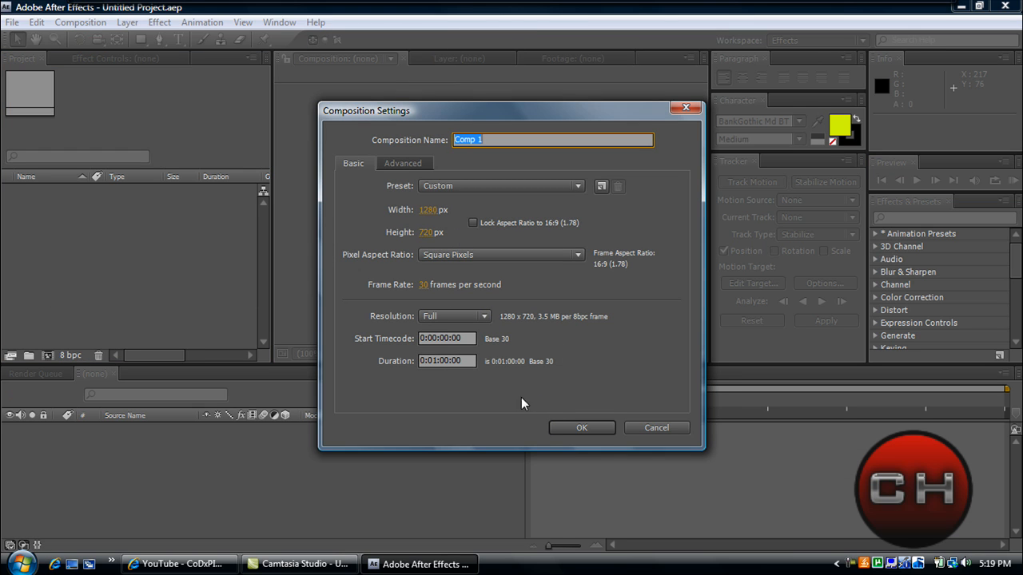
Confirm Comp 1 at 1280x720, 30 fps with a 0:00:10:00 duration
click(447, 360)
text(:0)
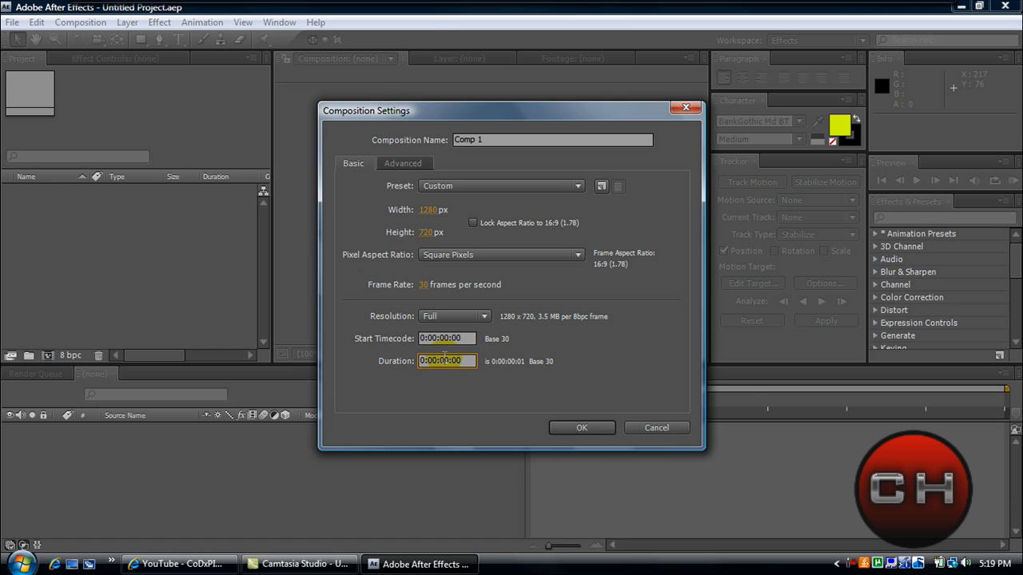
text(0:00:10:00)
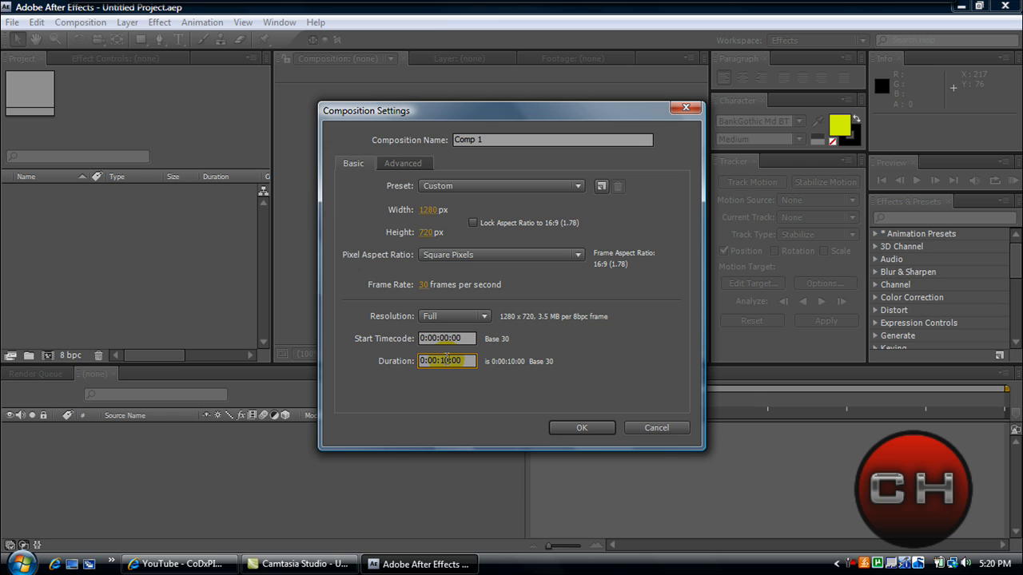
click(582, 427)
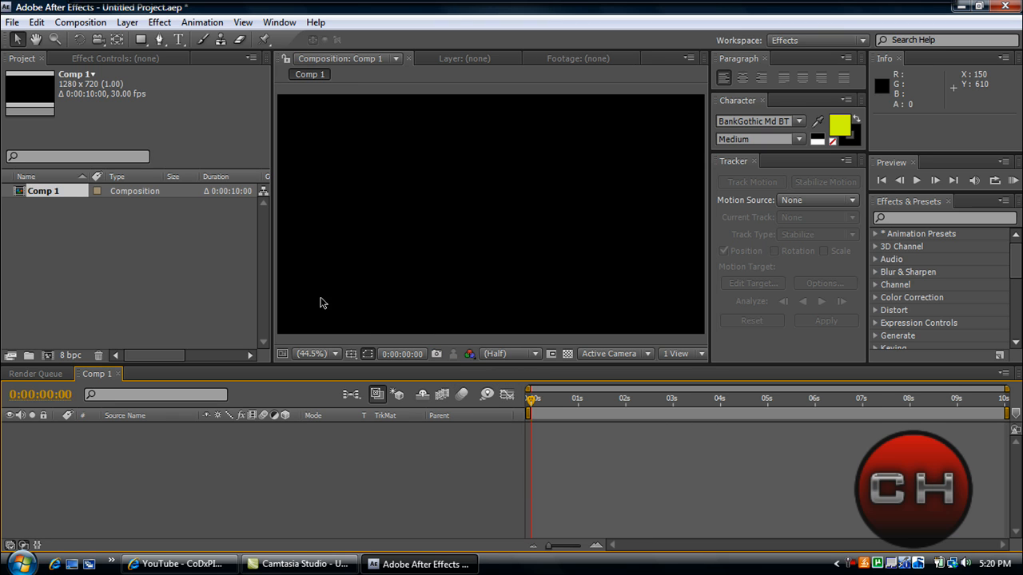
click(127, 22)
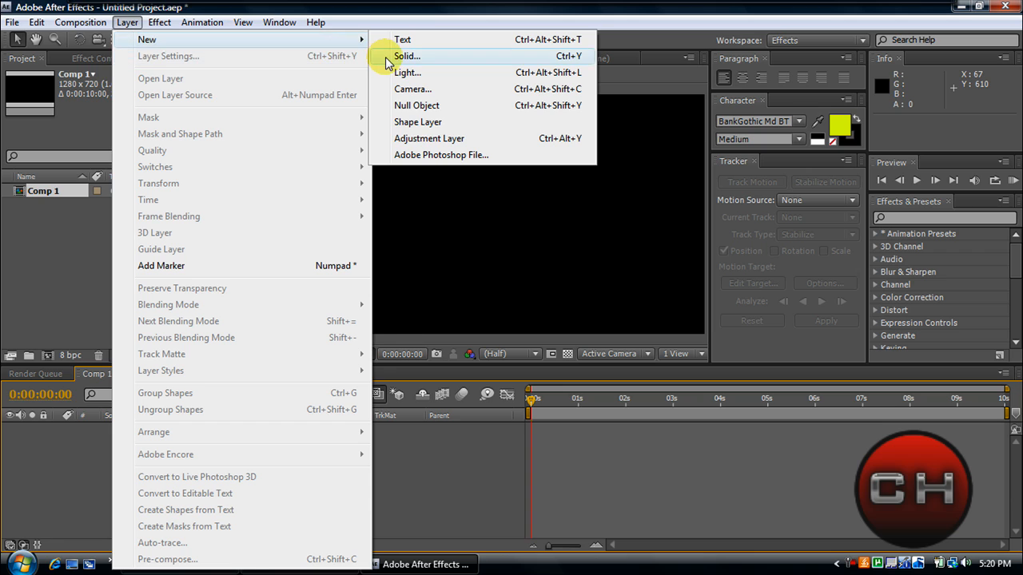
Add a comp-sized black solid and apply Simulation > CC Particle Systems II to it
click(406, 56)
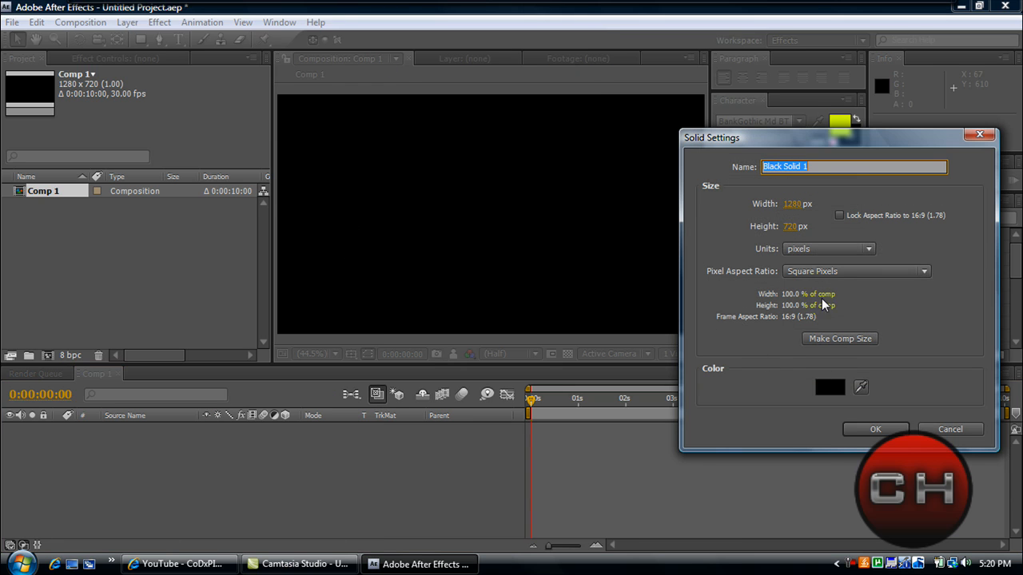
click(875, 429)
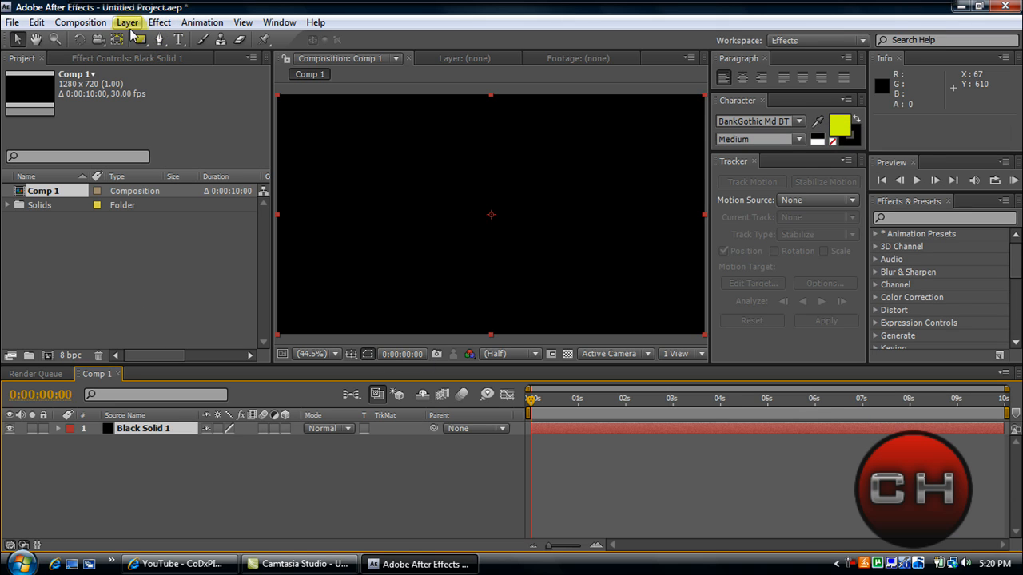
click(159, 22)
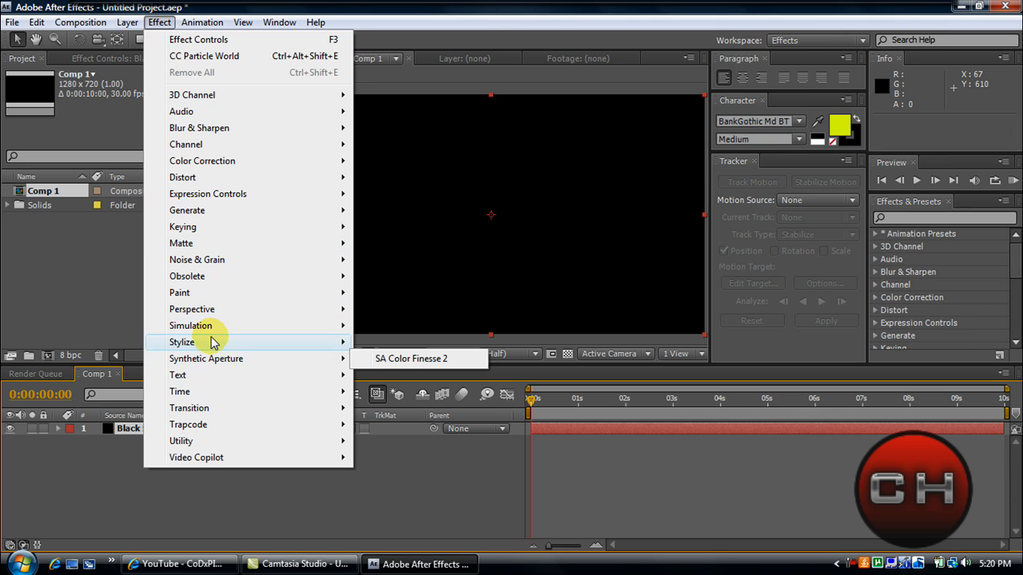
mouse_move(190, 326)
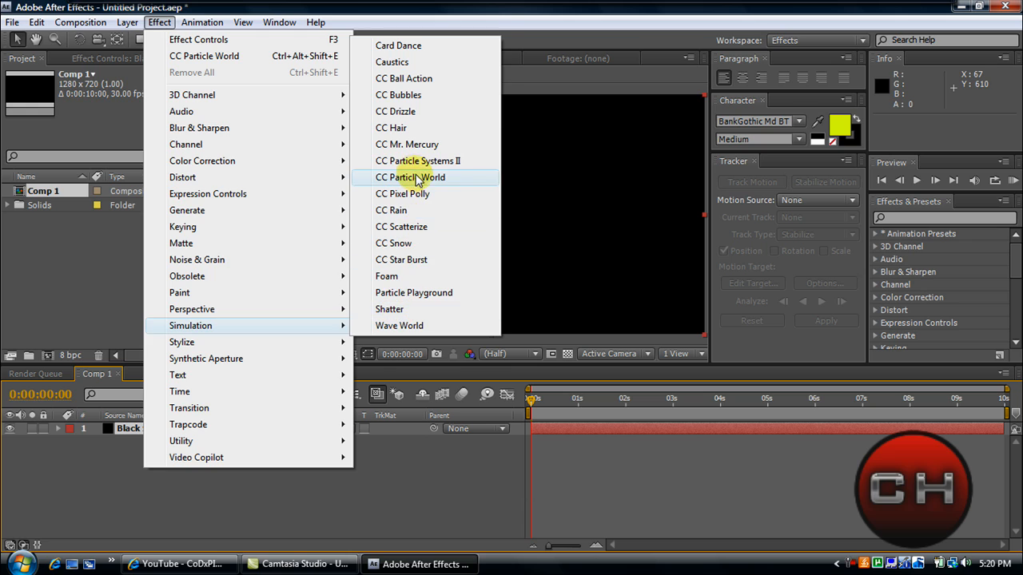
click(416, 161)
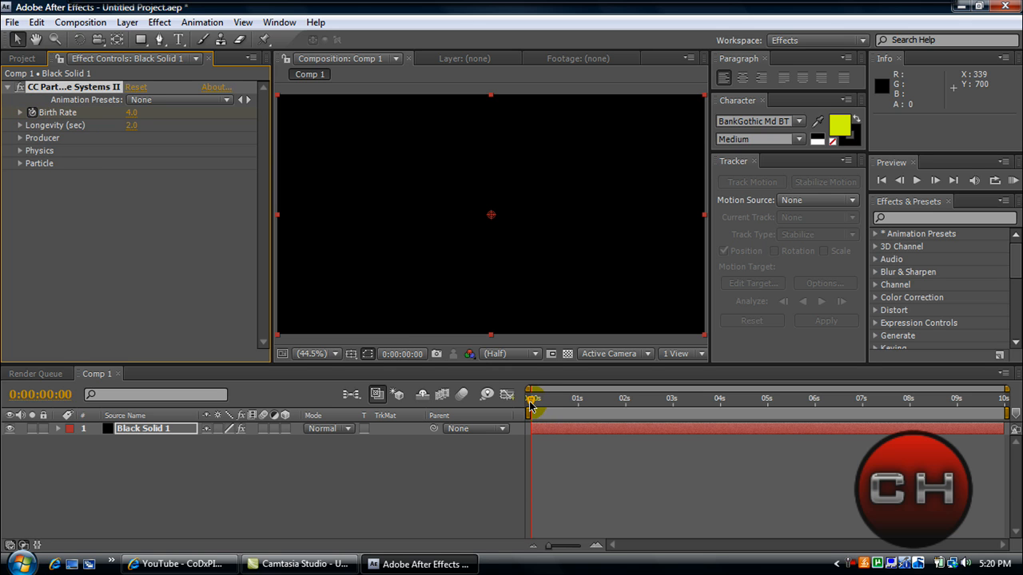
Preview the burst, move its emitter to the upper left, and set Physics Resistance to 10
drag(531, 398, 615, 398)
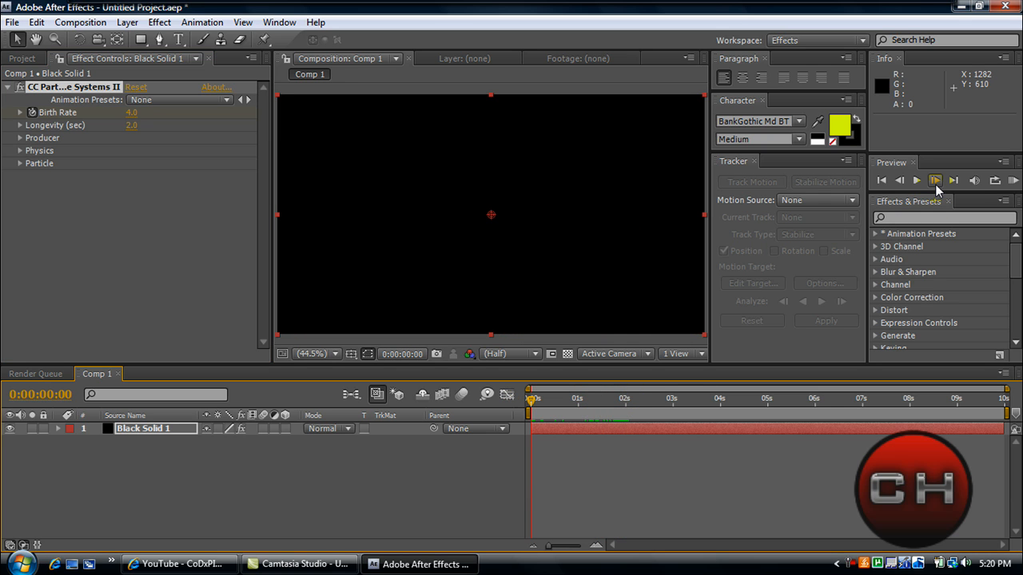
click(935, 180)
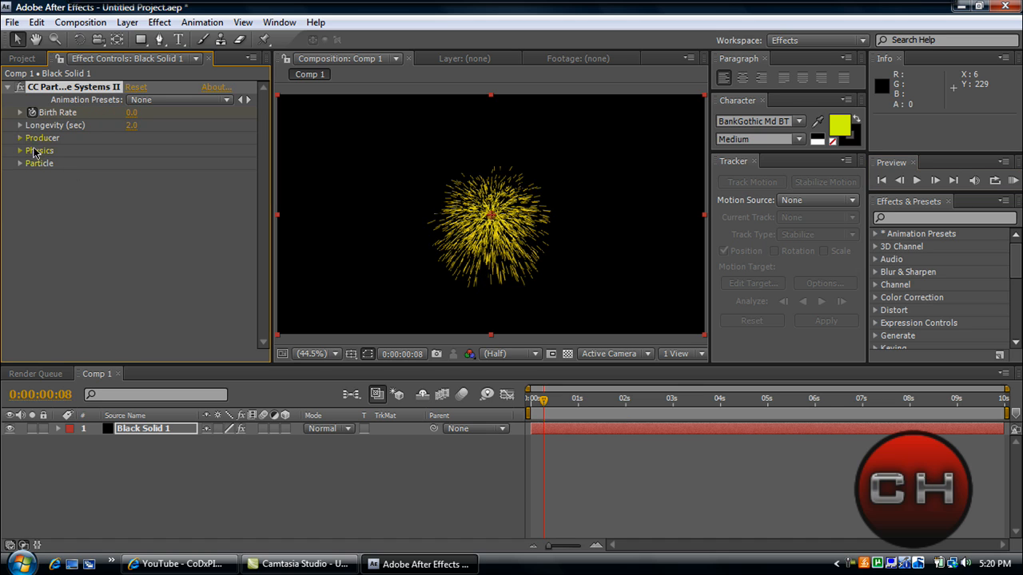
click(19, 138)
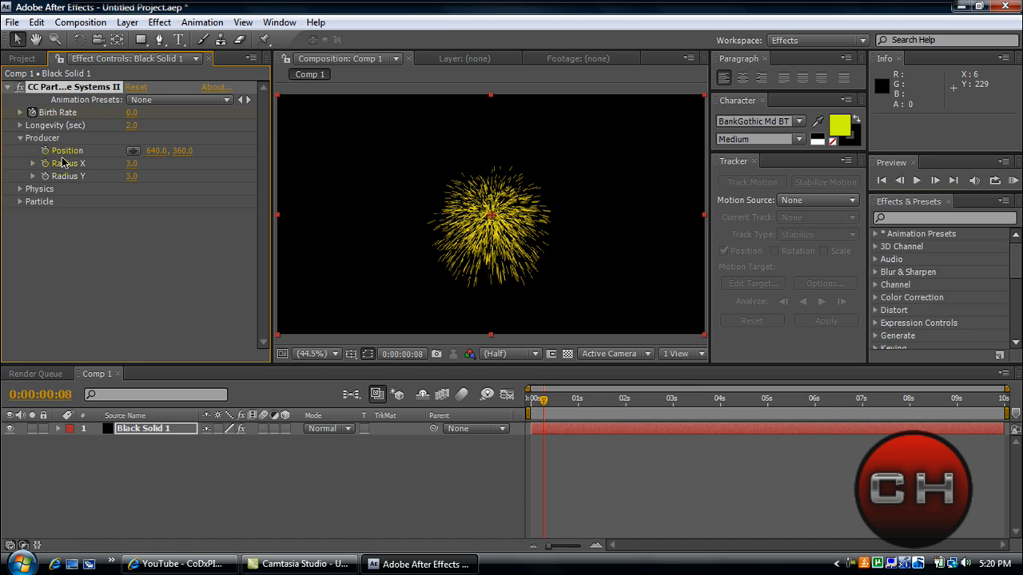
click(133, 151)
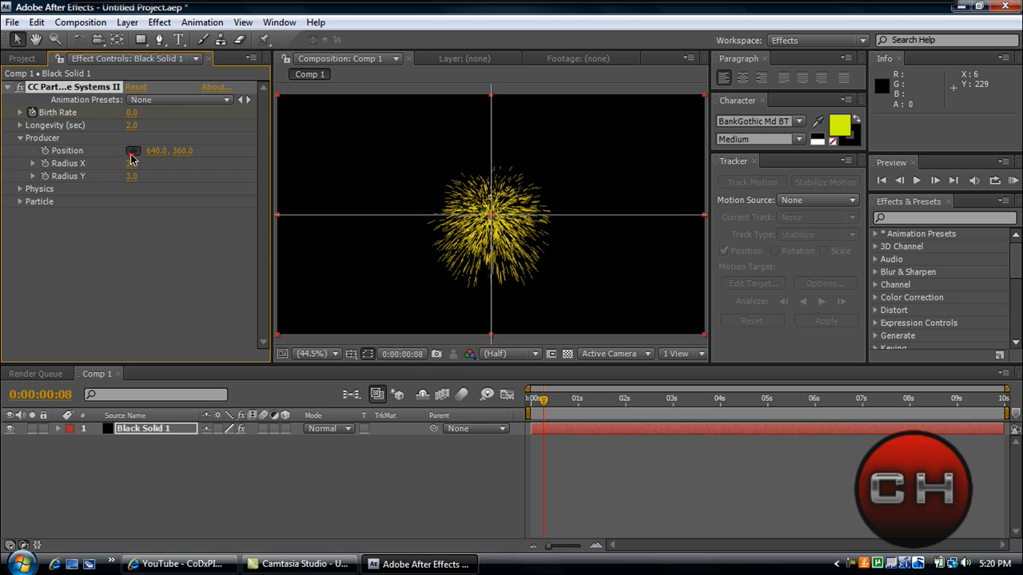
drag(490, 215, 354, 154)
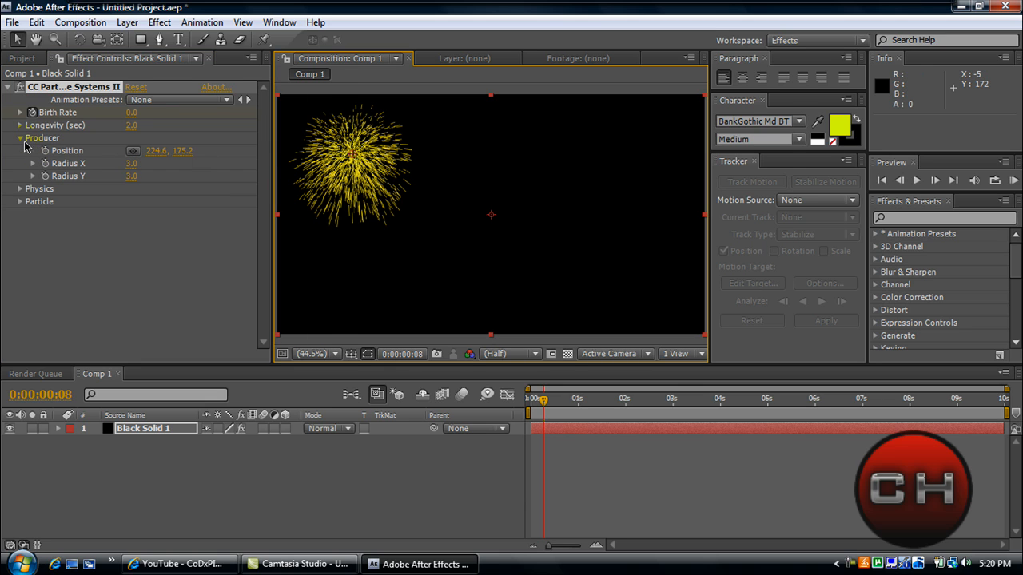
click(19, 151)
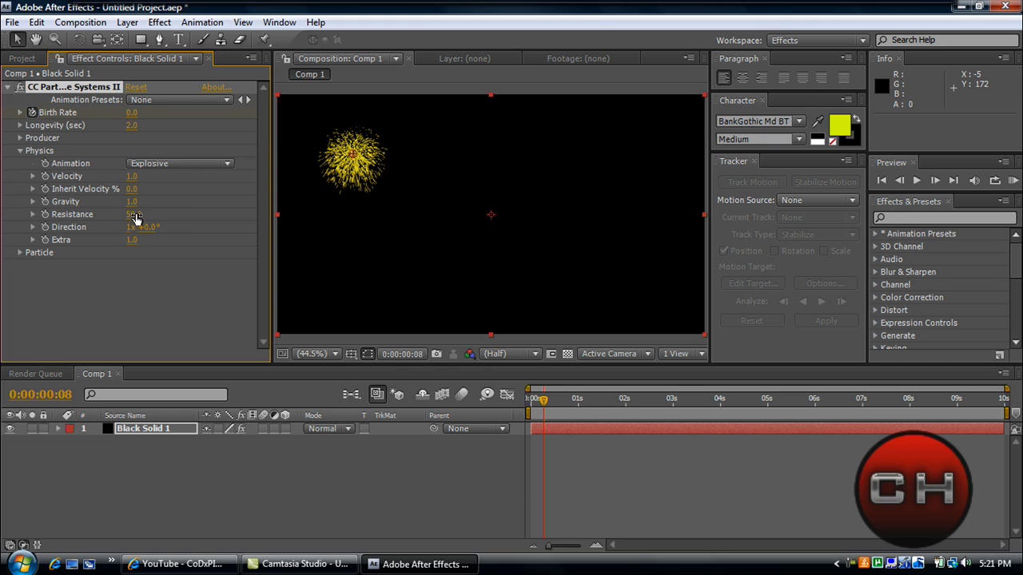
double_click(132, 214)
text(10)
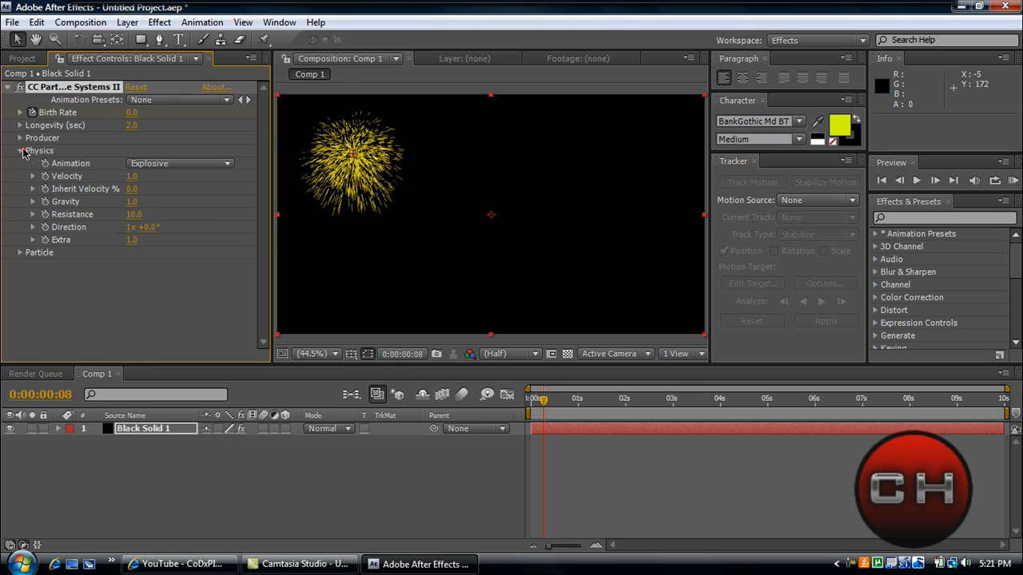
Set particle Max Opacity to 50% and Birth and Death colours to red (FF0000)
click(20, 150)
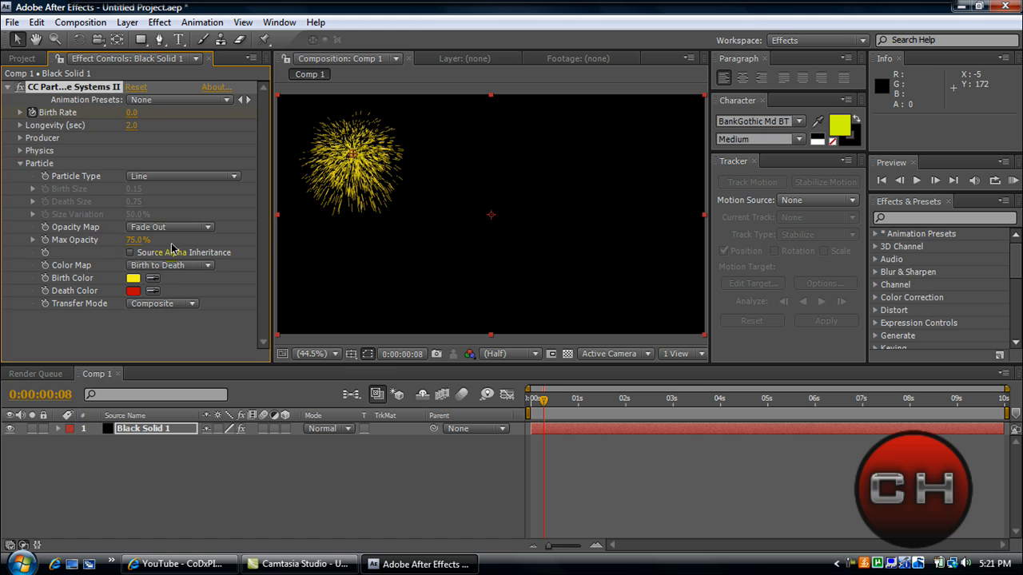
click(138, 240)
text(50)
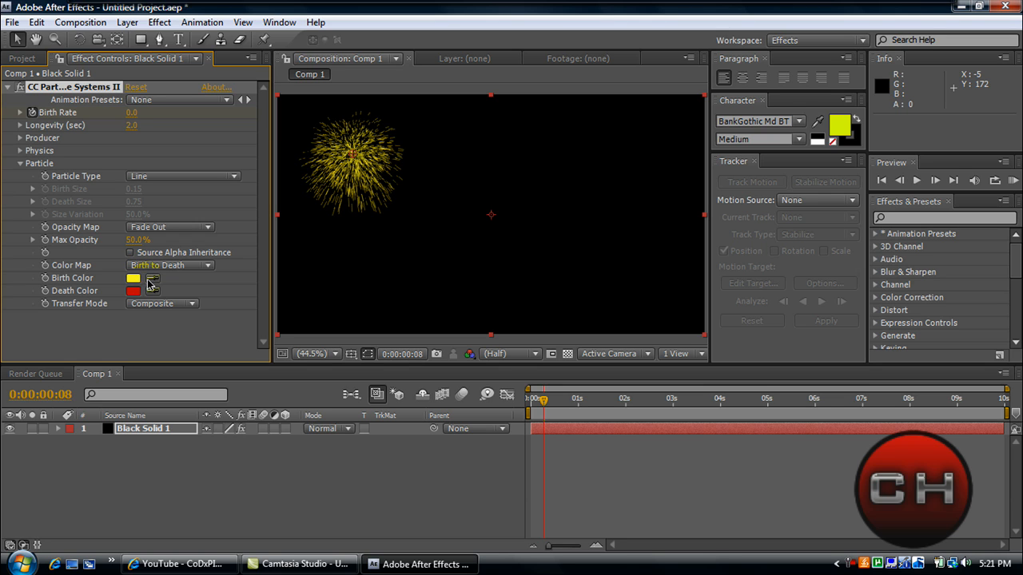
click(134, 277)
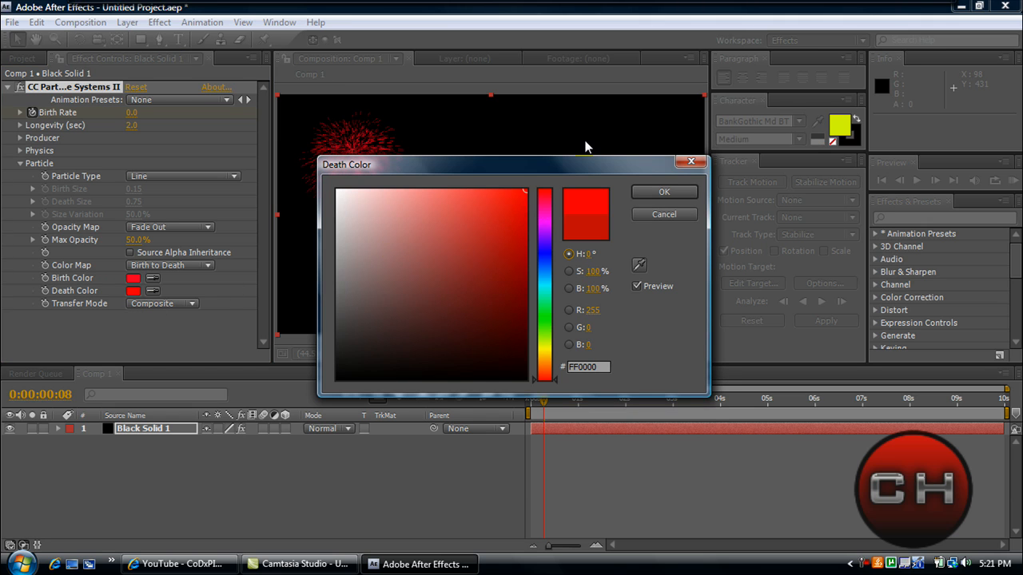
click(663, 192)
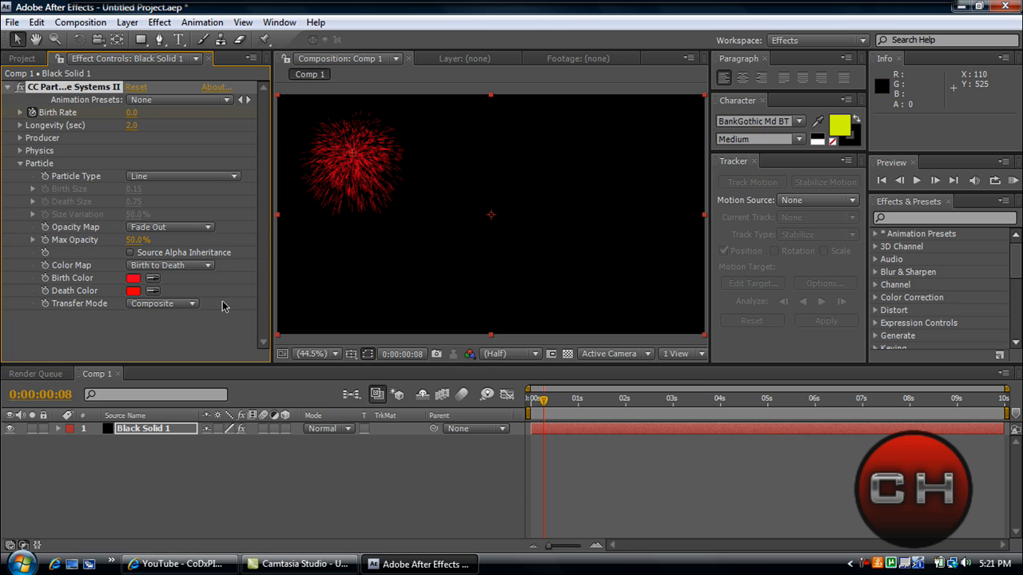
click(536, 399)
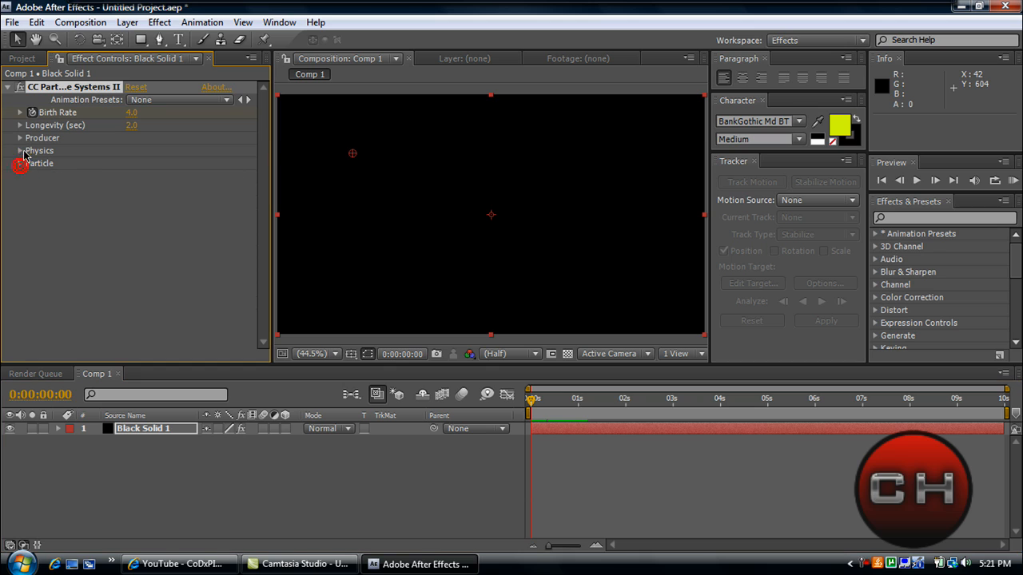
Set Physics Gravity to 2 and scrub the timeline to watch the red sparks fall
click(19, 150)
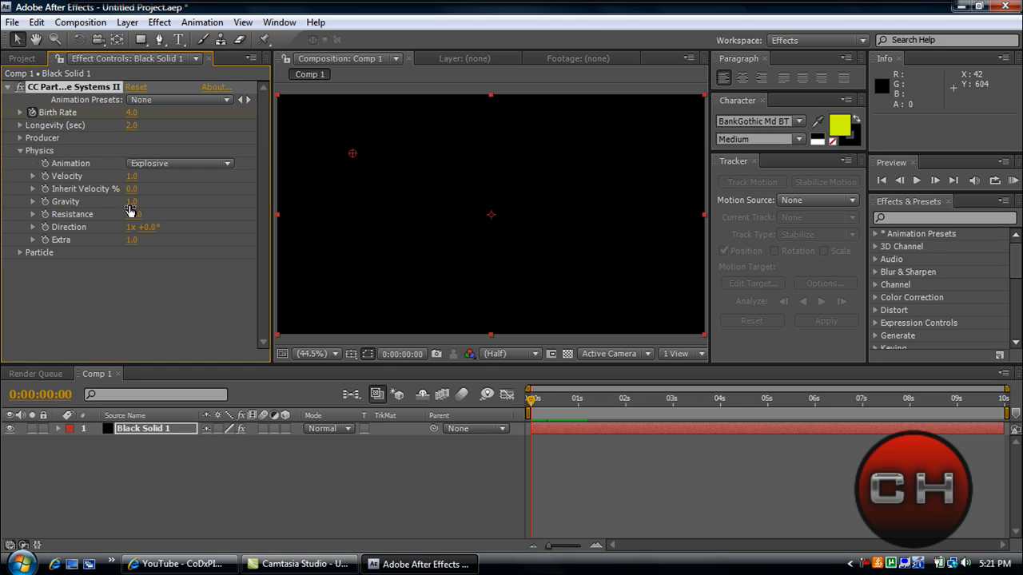
double_click(131, 201)
text(2)
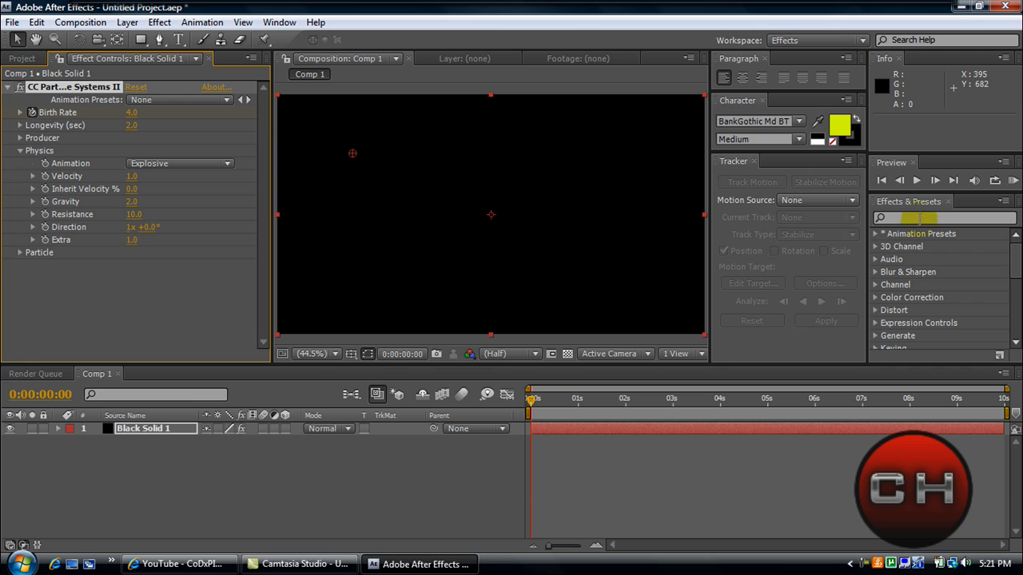
drag(529, 400, 534, 399)
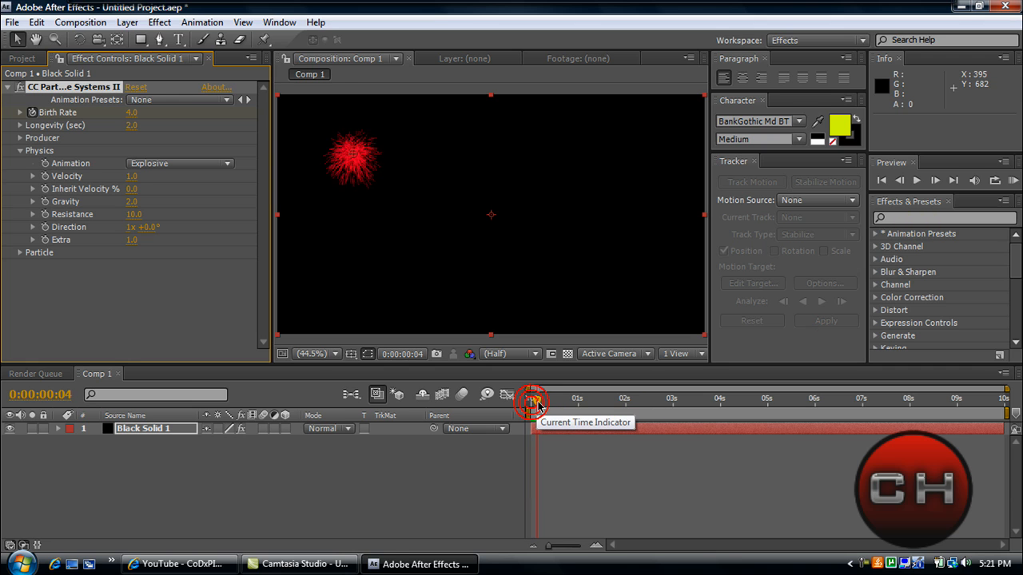
drag(532, 399, 562, 400)
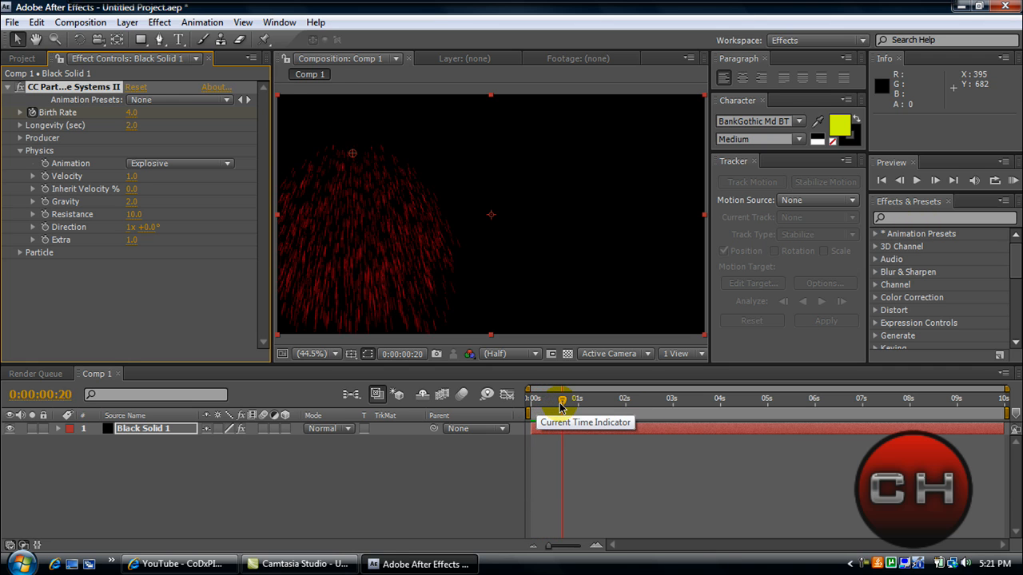
drag(562, 400, 532, 399)
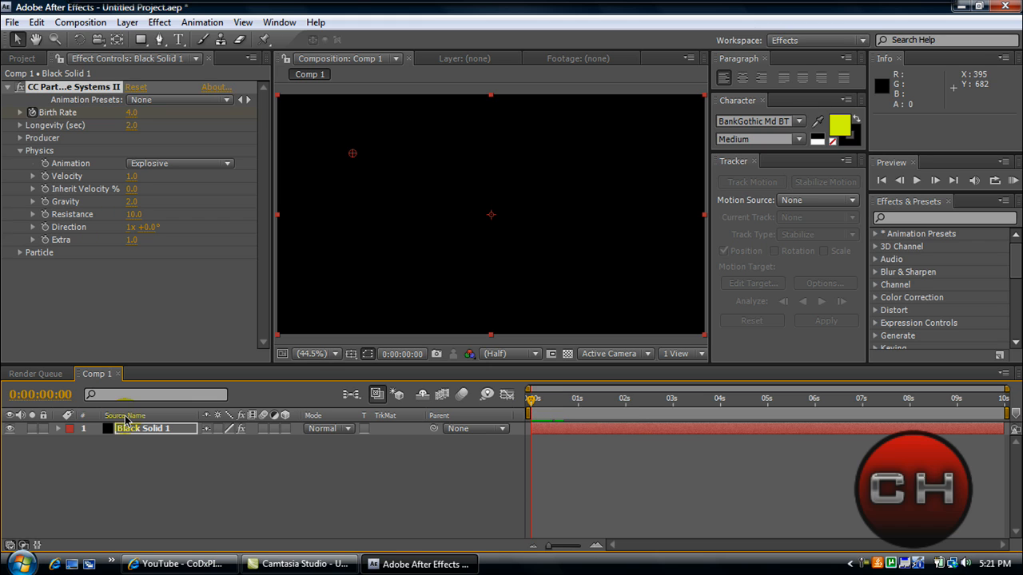
Duplicate the burst layer, move its emitter right, trim both to ~1s, and delay layer 2
click(143, 428)
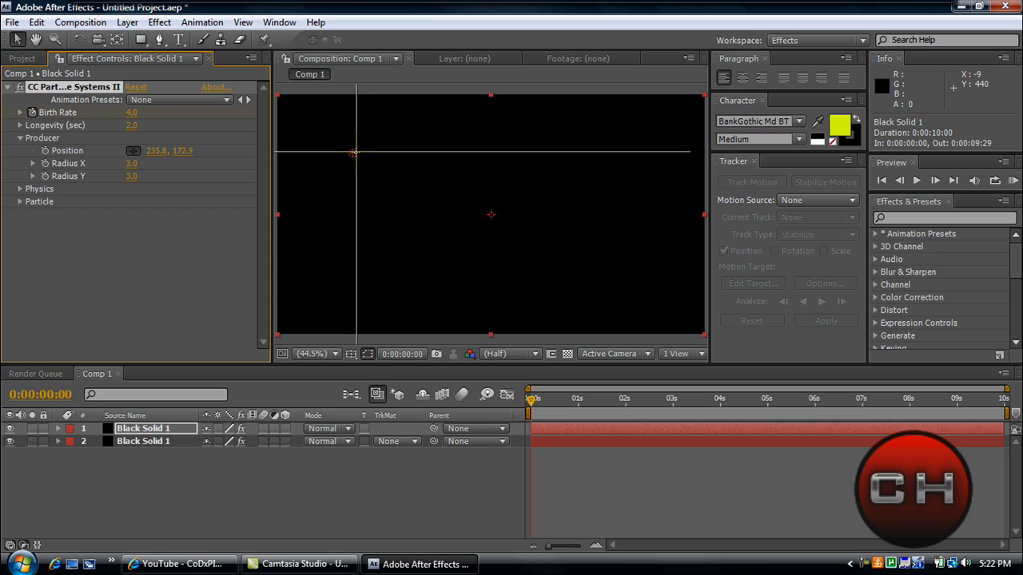
drag(355, 151, 642, 133)
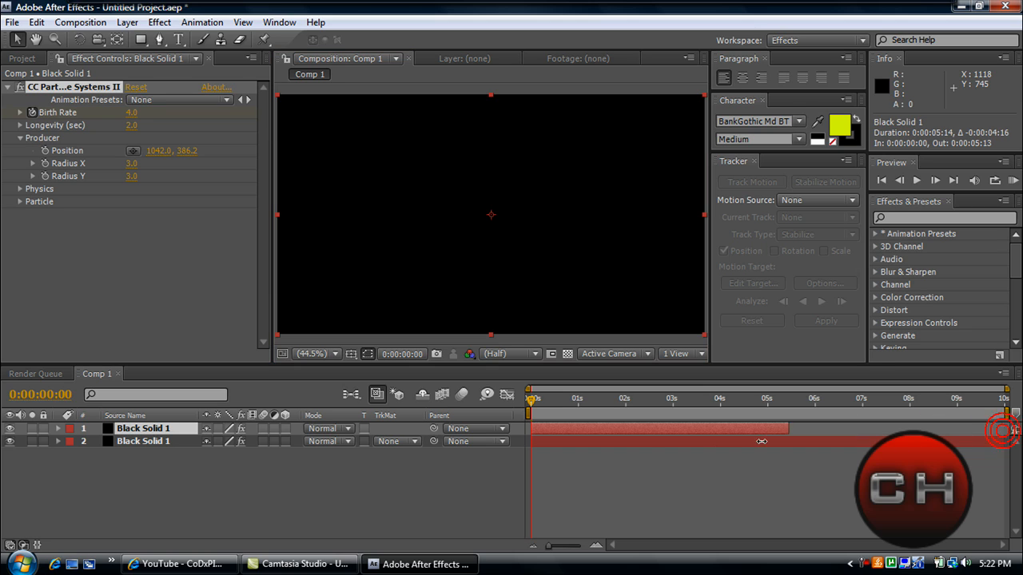
drag(779, 429, 580, 429)
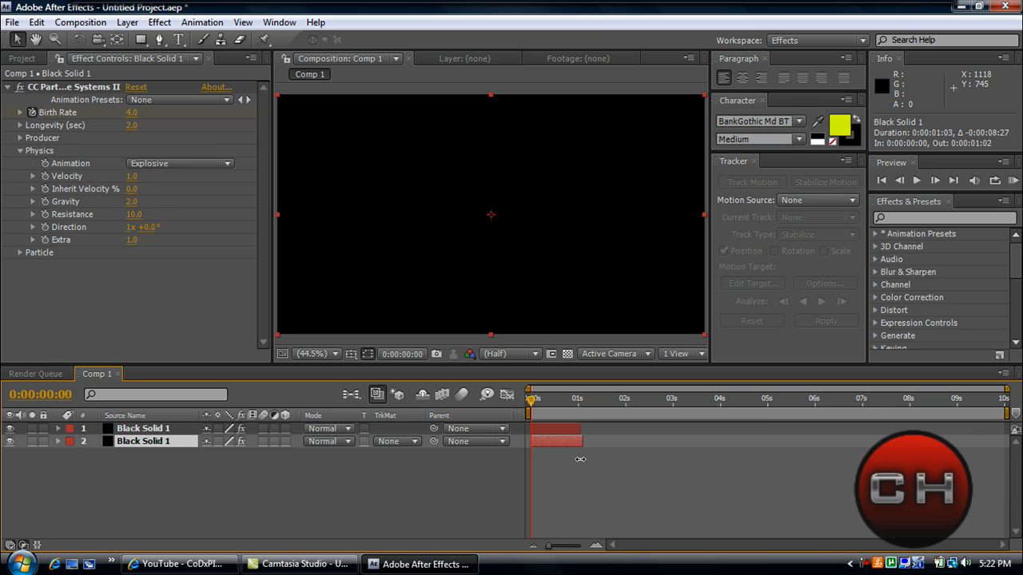
drag(581, 441, 560, 444)
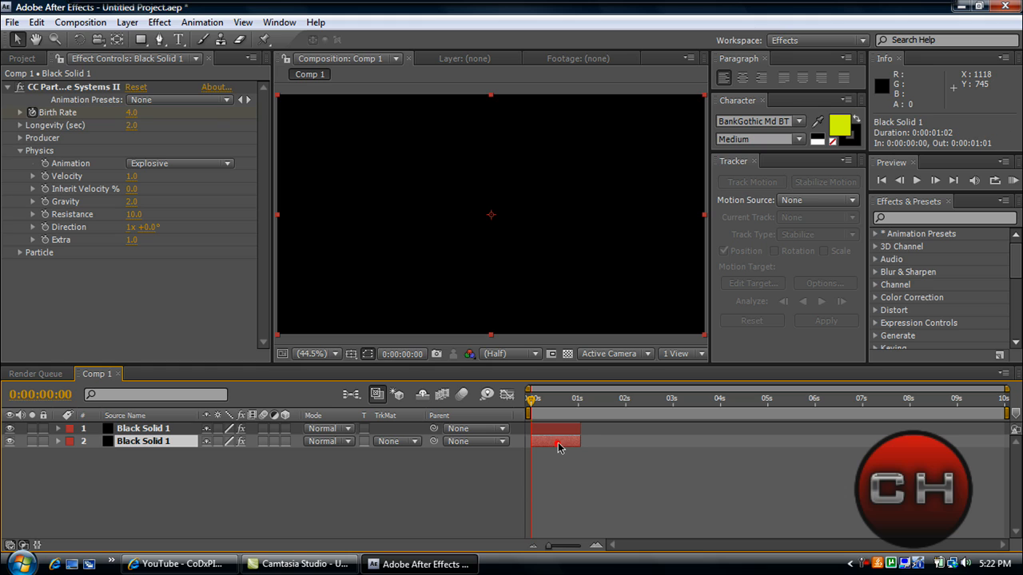
drag(560, 441, 576, 441)
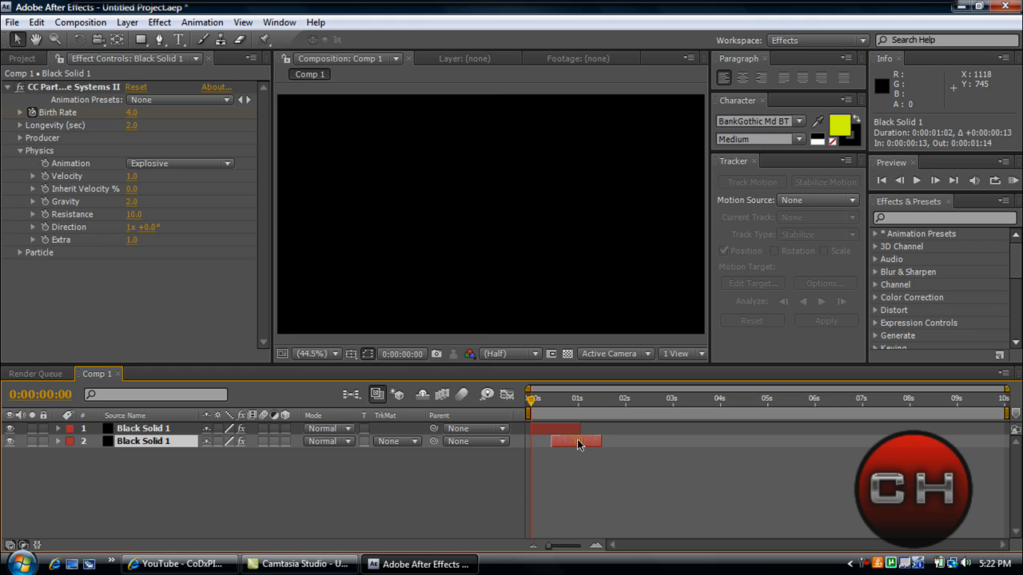
click(917, 180)
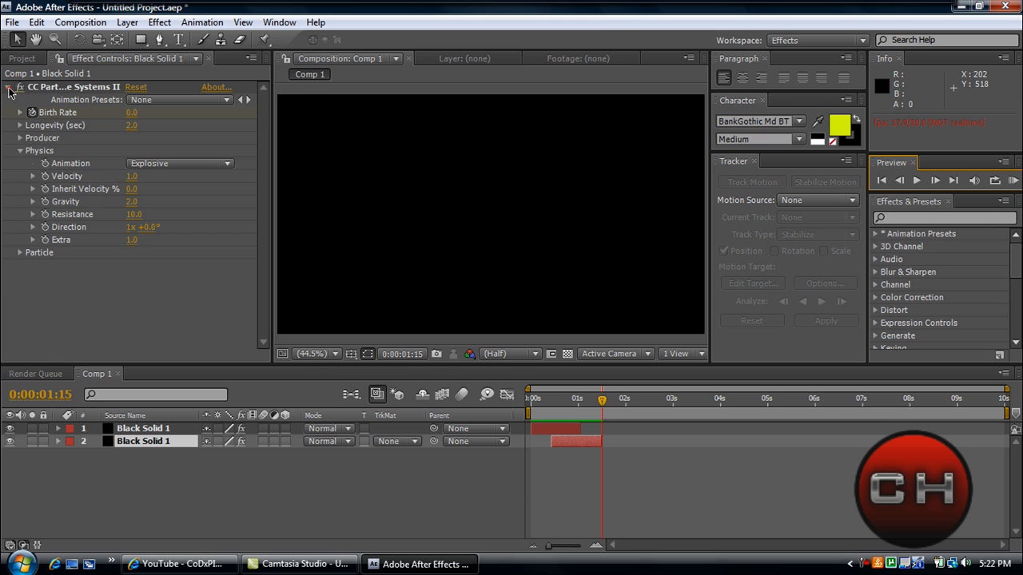
Collapse the CC Particle Systems II effect controls
click(9, 87)
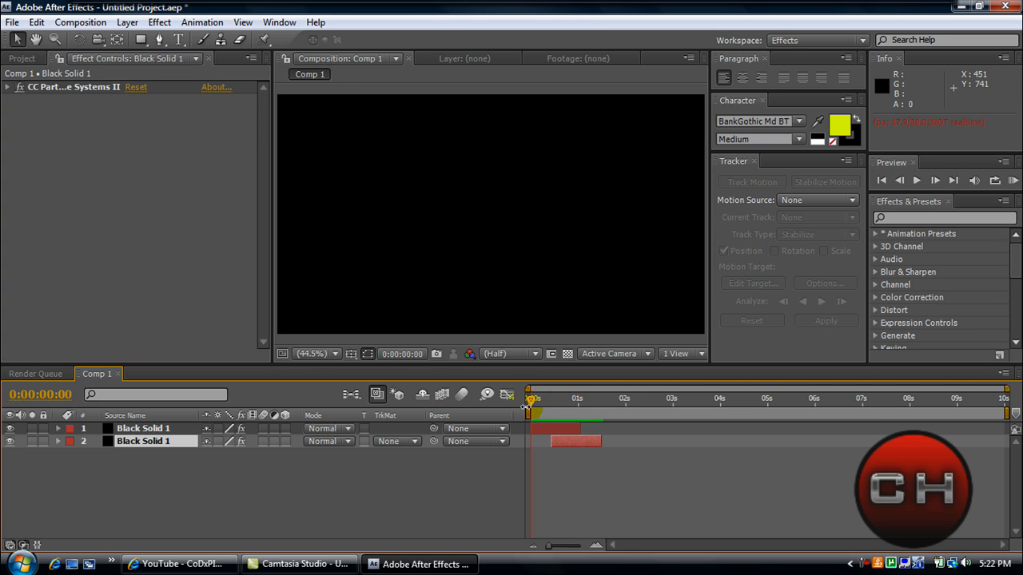
mouse_move(571, 399)
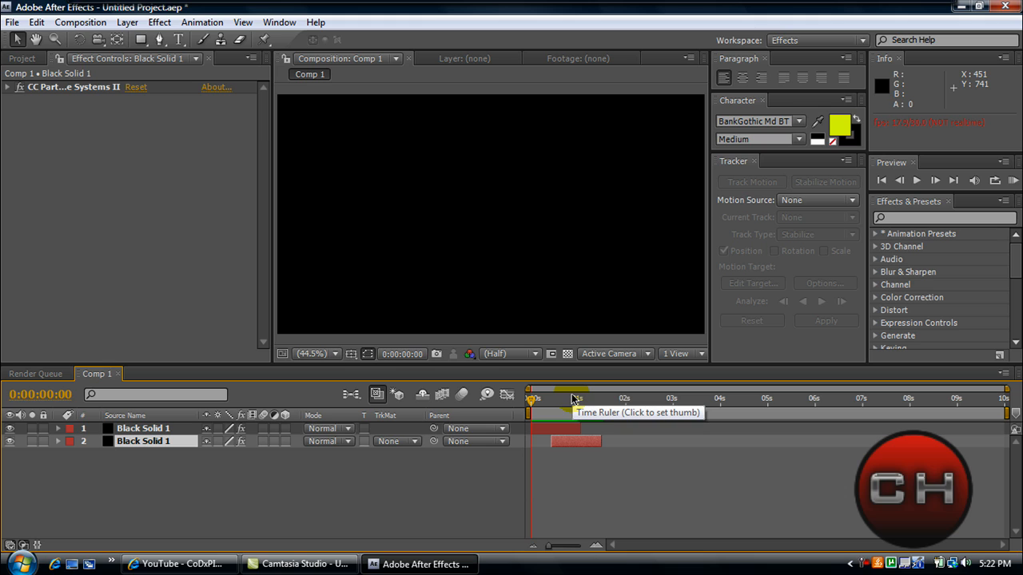